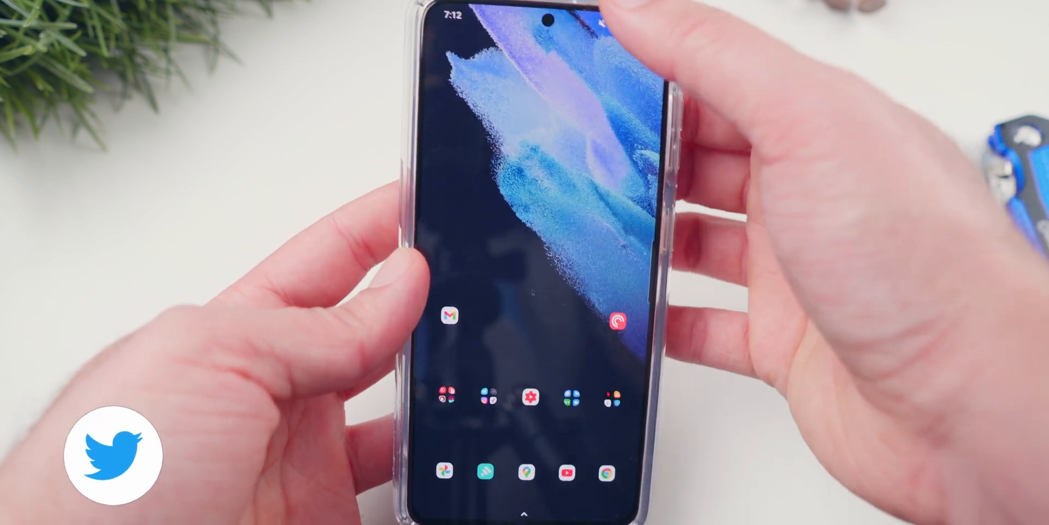
Pull down the notification shade showing quick toggles, brightness slider and a podcast notification.
scroll("down", 3)
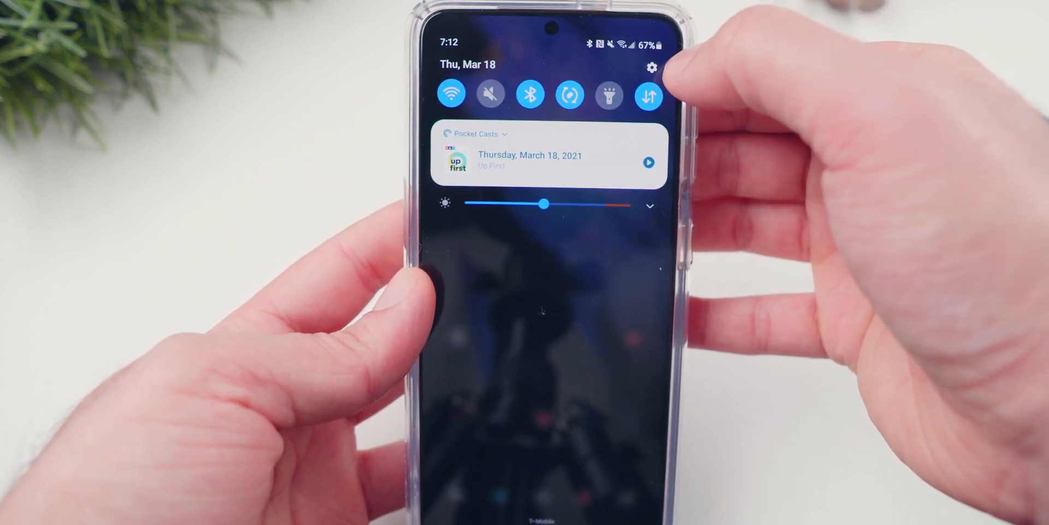
From the shade's Settings gear, navigate to Biometrics and security showing two fingerprints added.
left_click(652, 68)
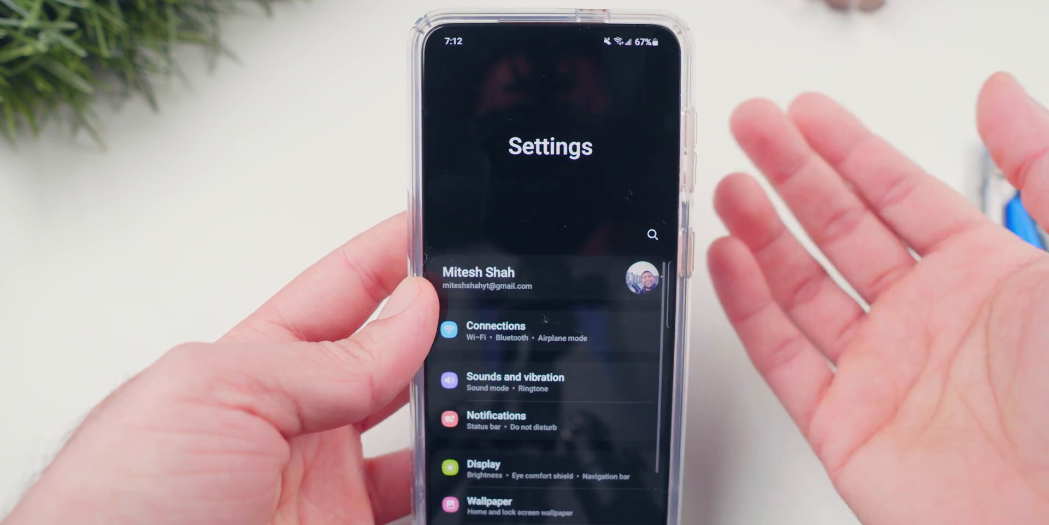
scroll("down", 3)
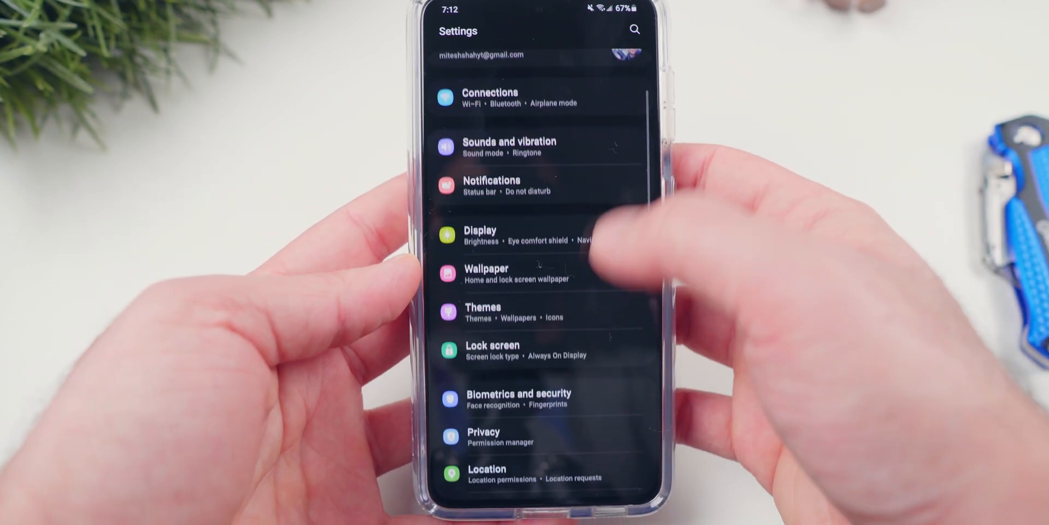
scroll("up", 3)
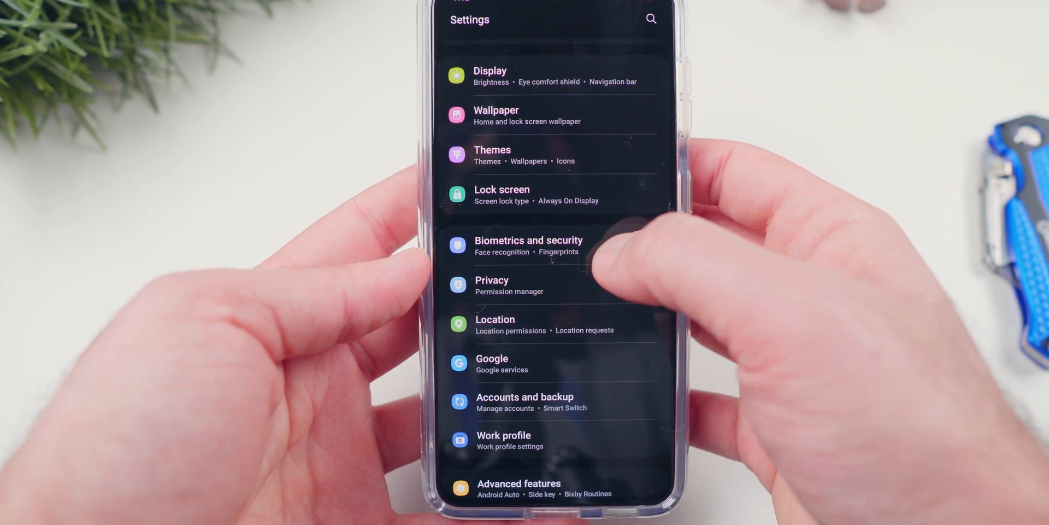
left_click(529, 246)
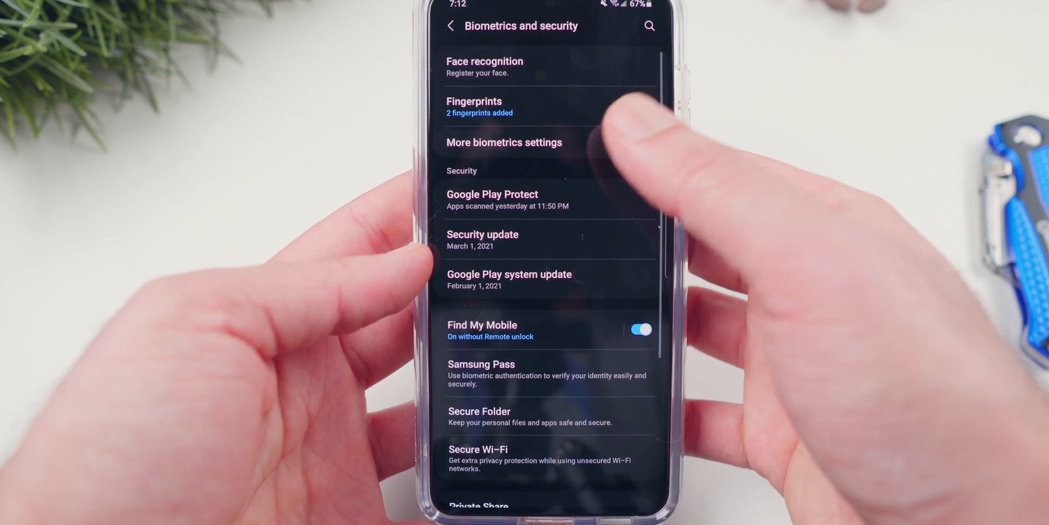